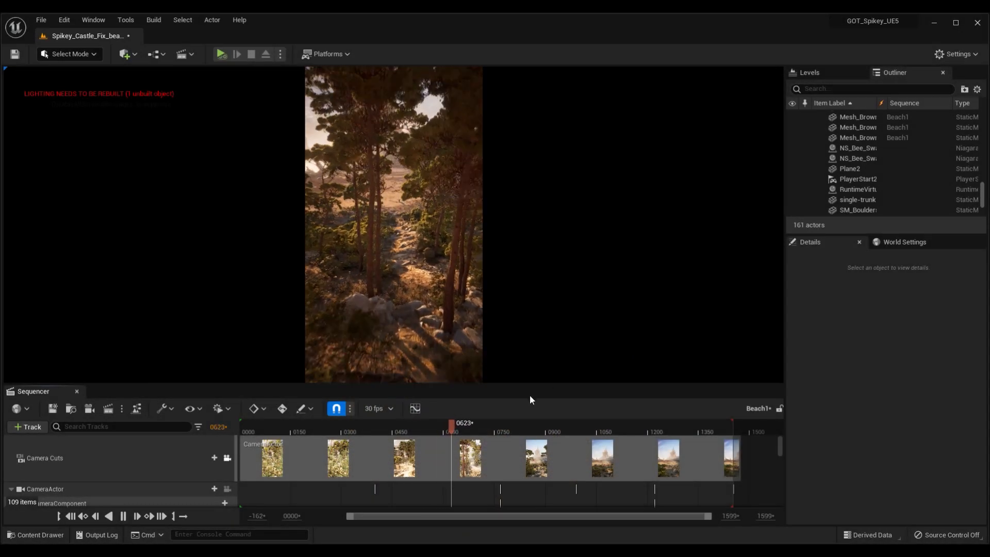
Step: Scrub the camera shot to preview other frames, then select the shrub mesh in the Outliner
left_click_drag(452, 422, 473, 423)
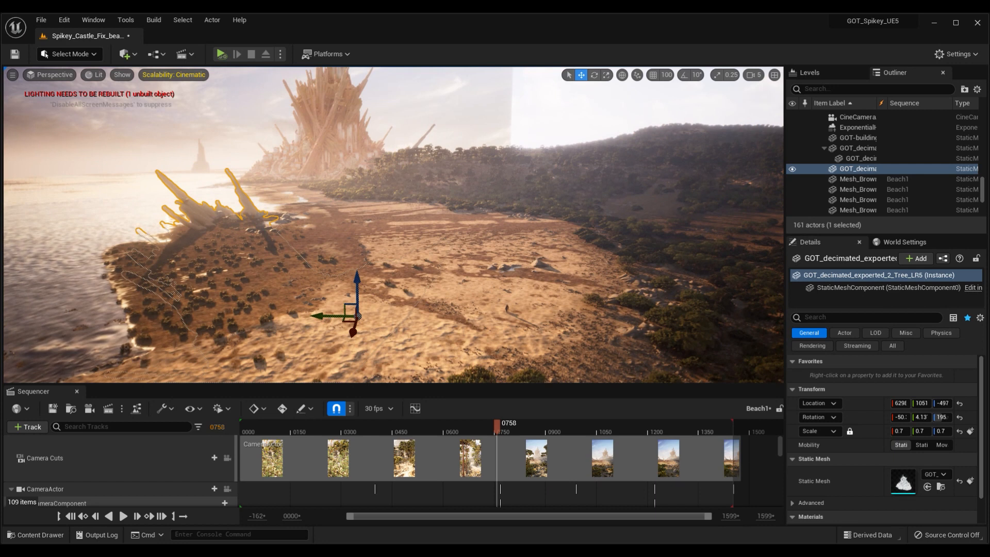
left_click(857, 169)
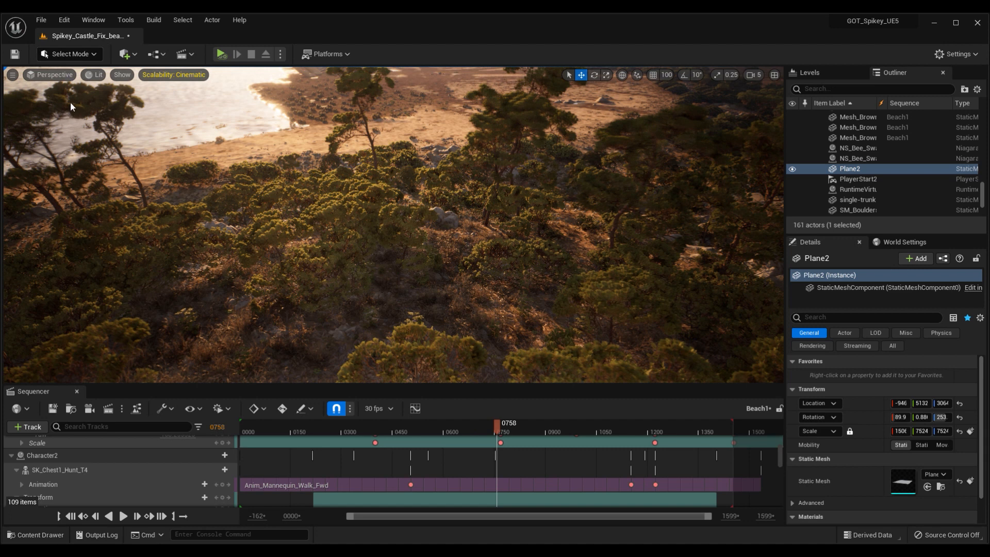
Step: Switch the editor into Landscape paint mode for the beach landscape
left_click(96, 54)
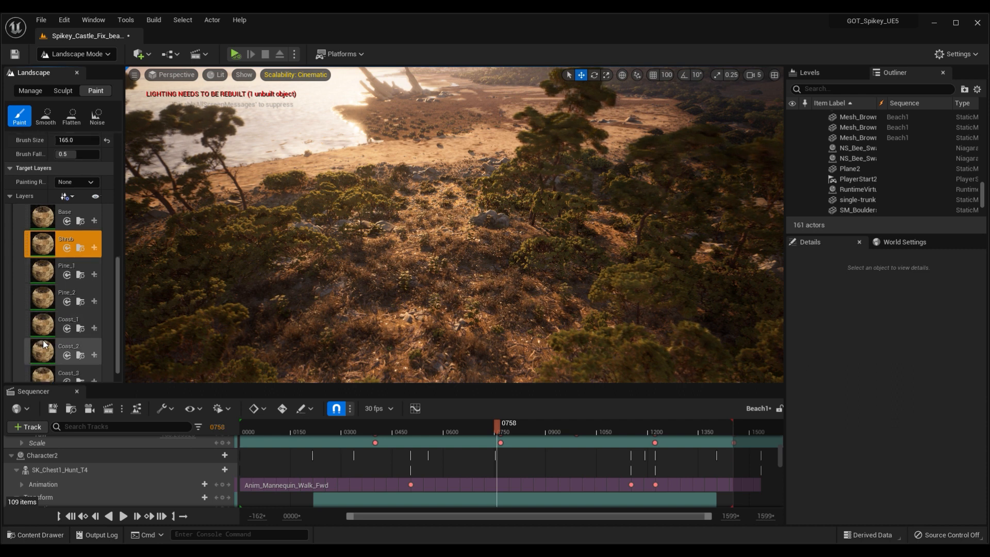
Step: Paint the sandy path by switching between the Coast_2, Shrub and Rock landscape layers
left_click(63, 352)
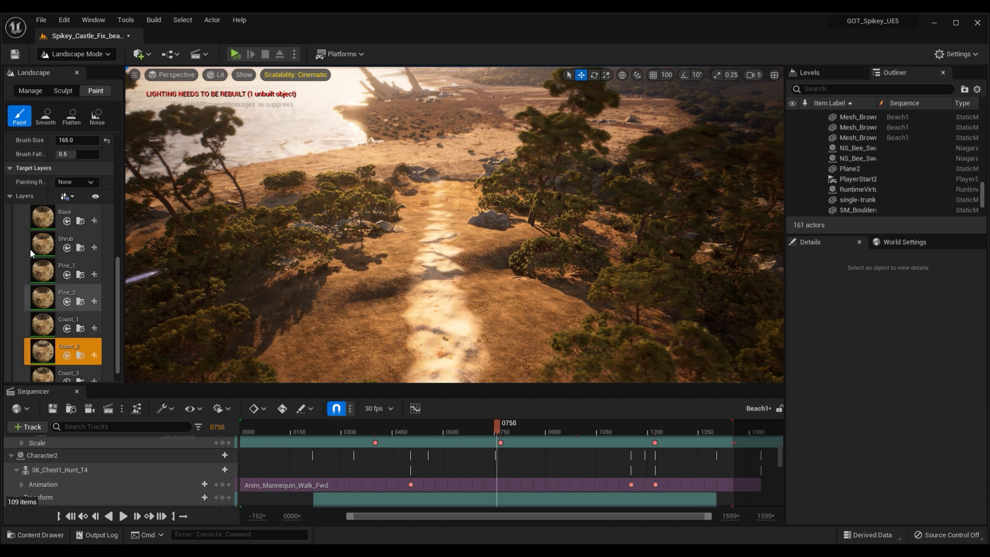
left_click(65, 245)
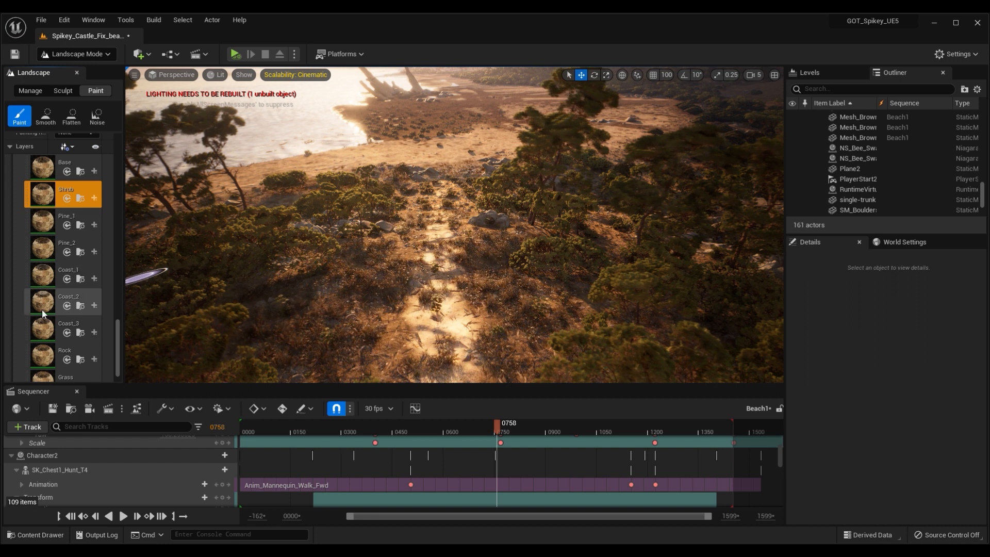
left_click(65, 354)
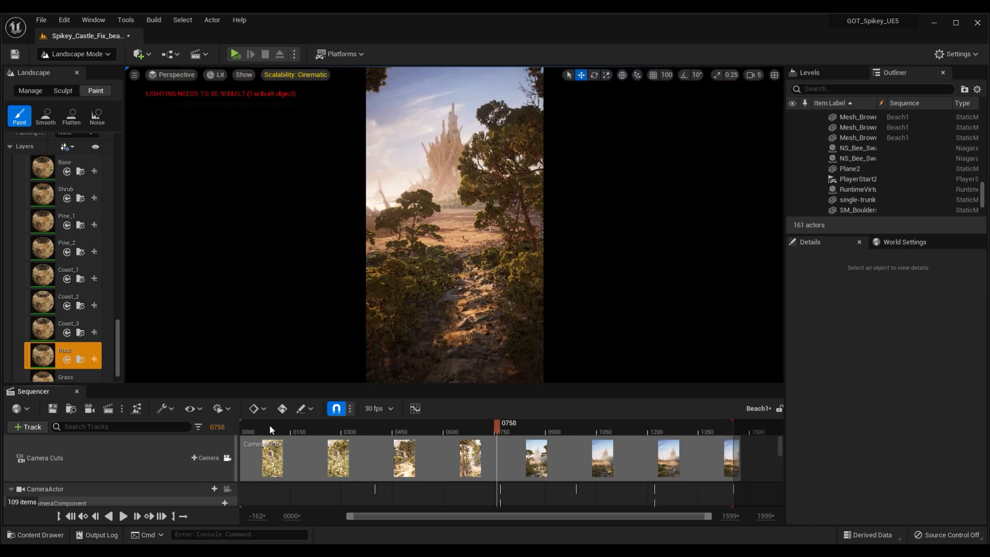
left_click_drag(498, 423, 475, 423)
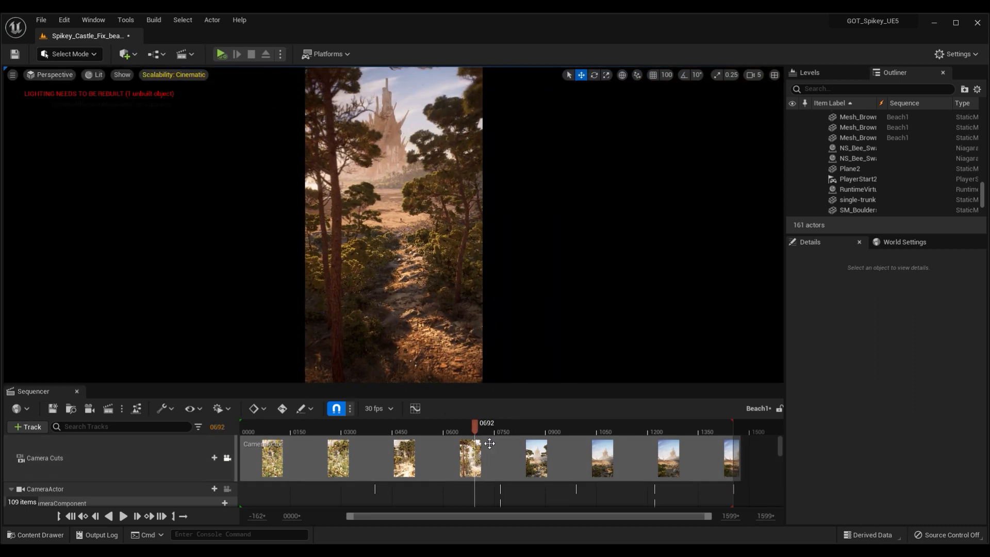
left_click_drag(489, 428, 472, 428)
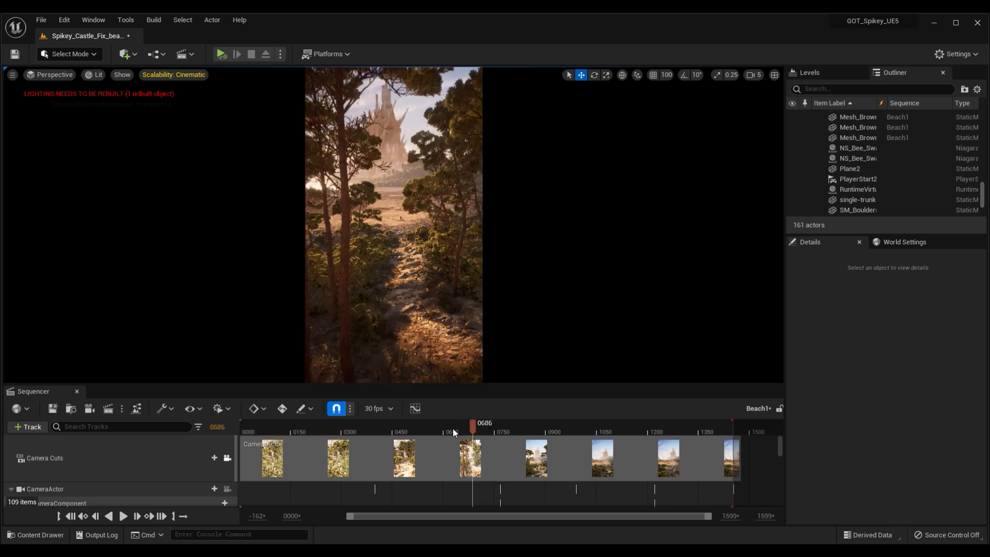
left_click_drag(472, 426, 530, 427)
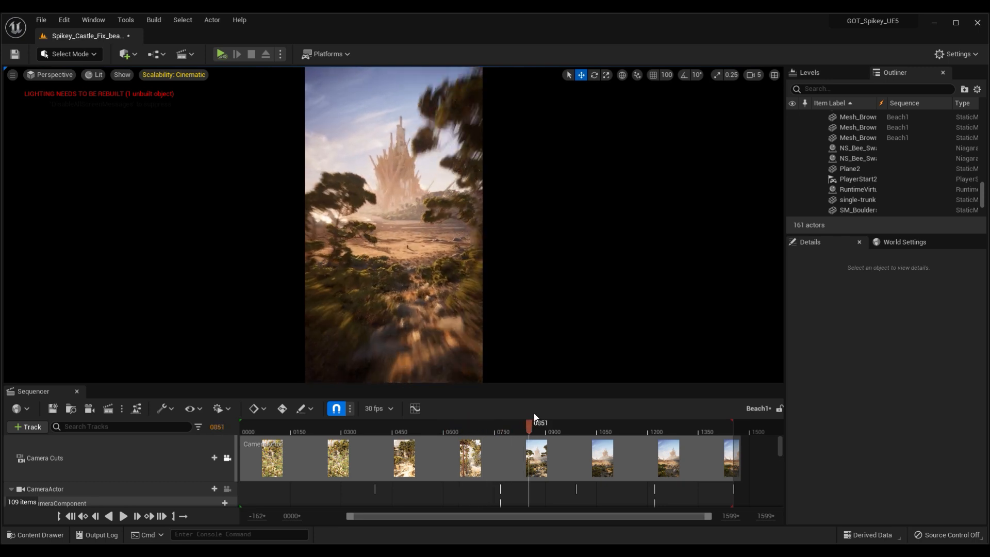
left_click_drag(529, 423, 479, 422)
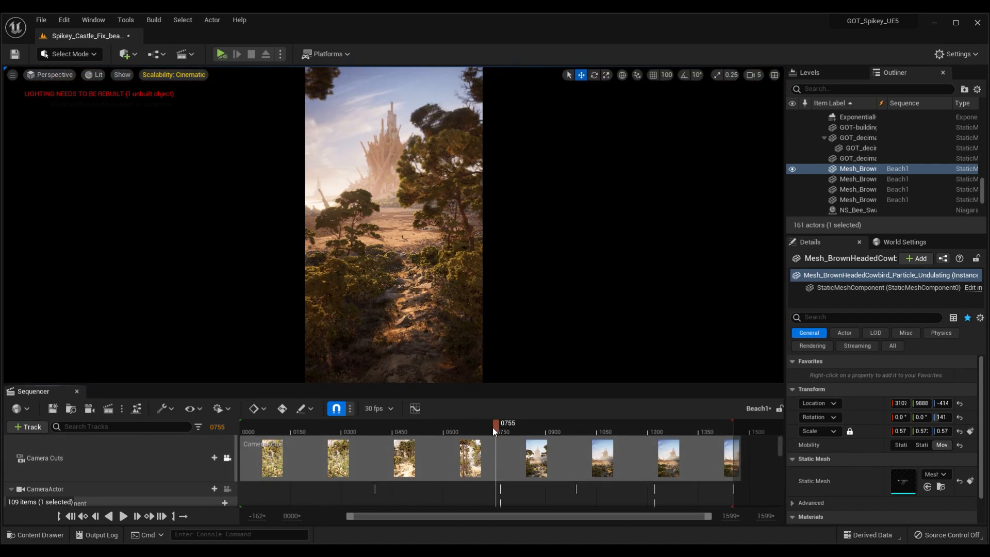
left_click_drag(499, 423, 425, 423)
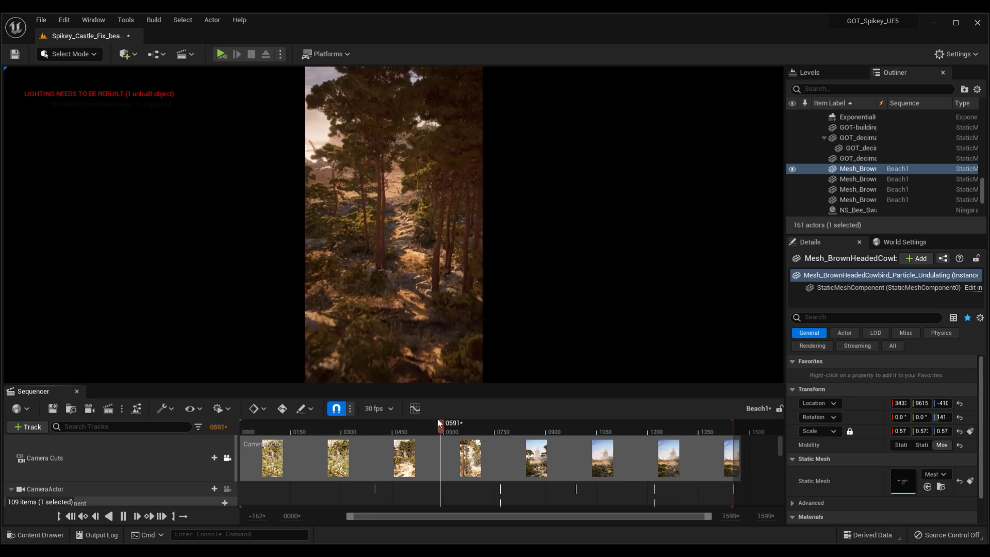
left_click_drag(440, 423, 462, 423)
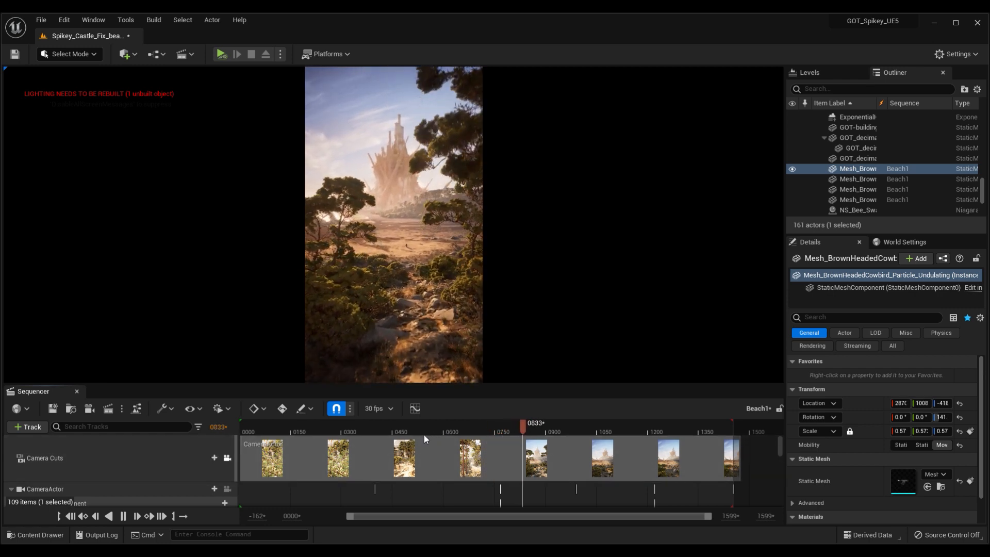
left_click_drag(523, 423, 545, 422)
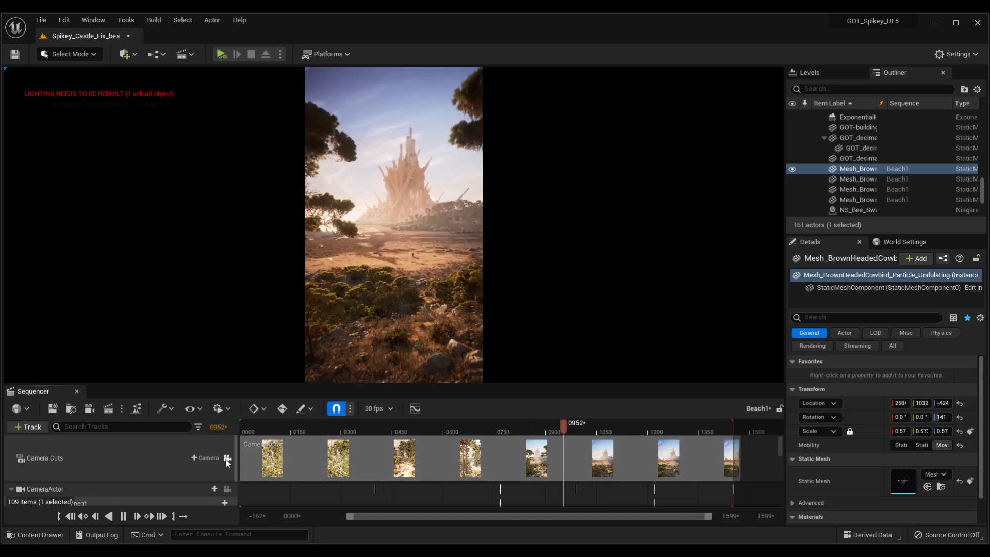
left_click_drag(562, 422, 583, 422)
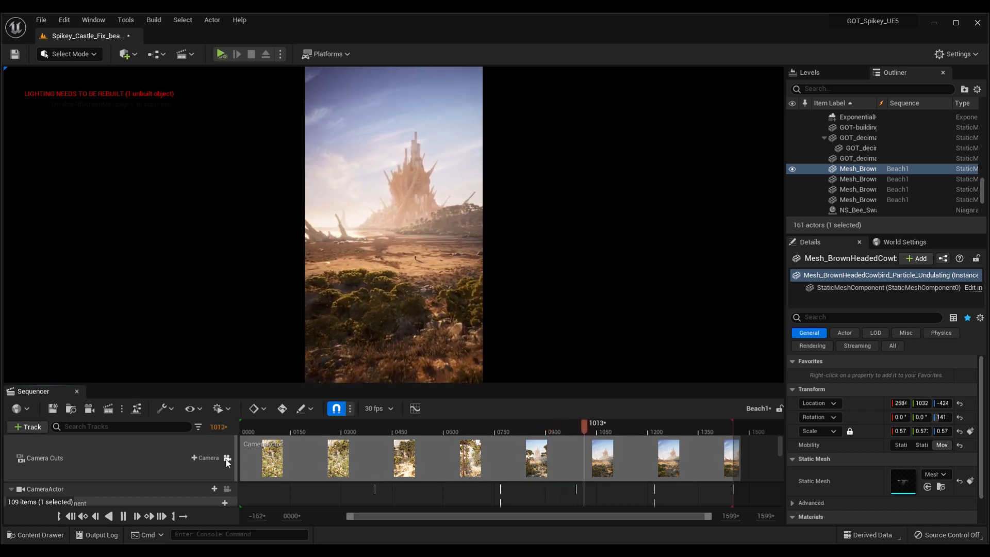